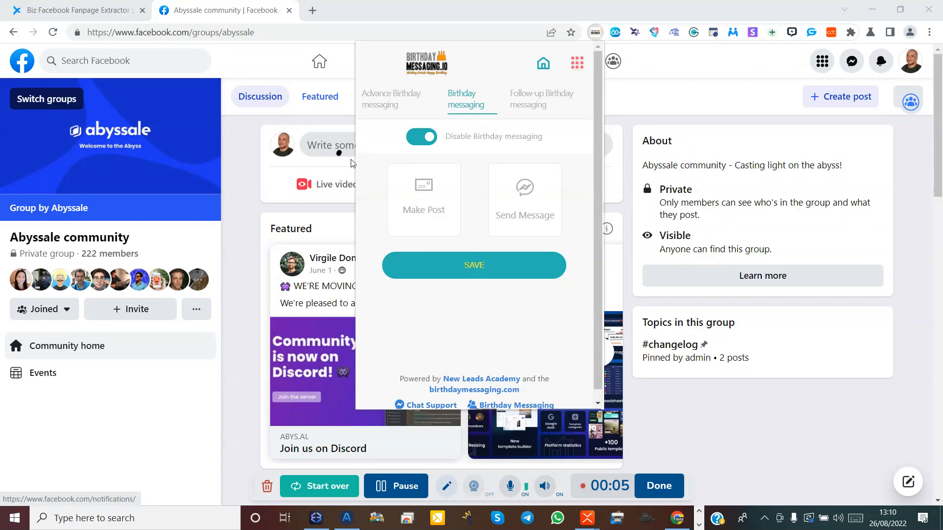
pyautogui.moveTo(502, 158)
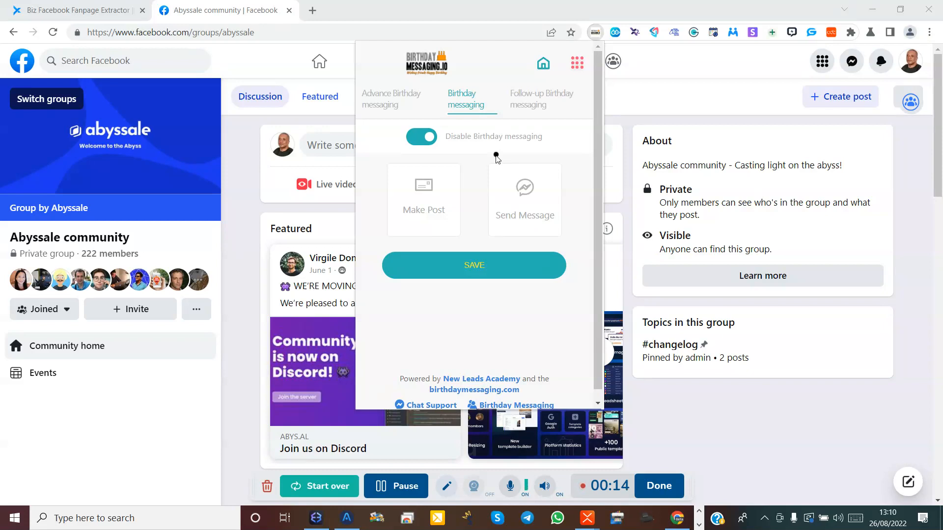
pyautogui.moveTo(500, 160)
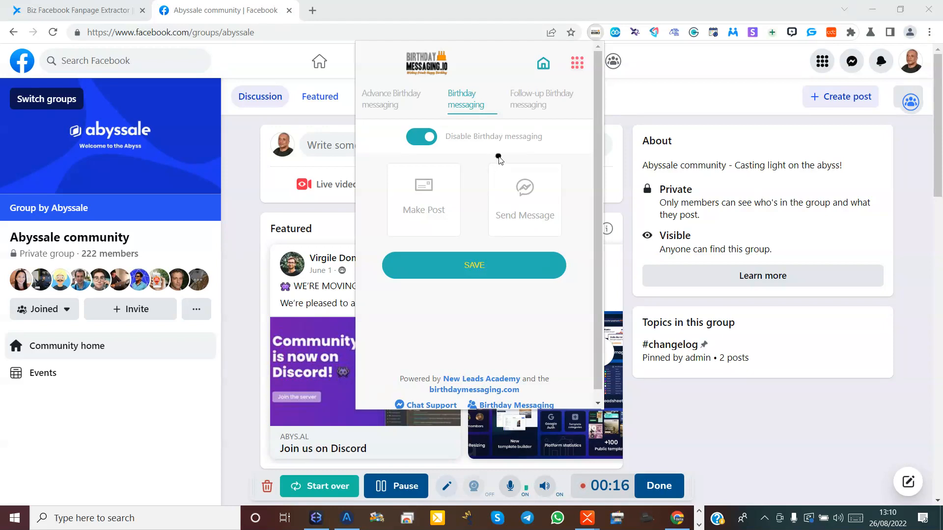
pyautogui.moveTo(526, 159)
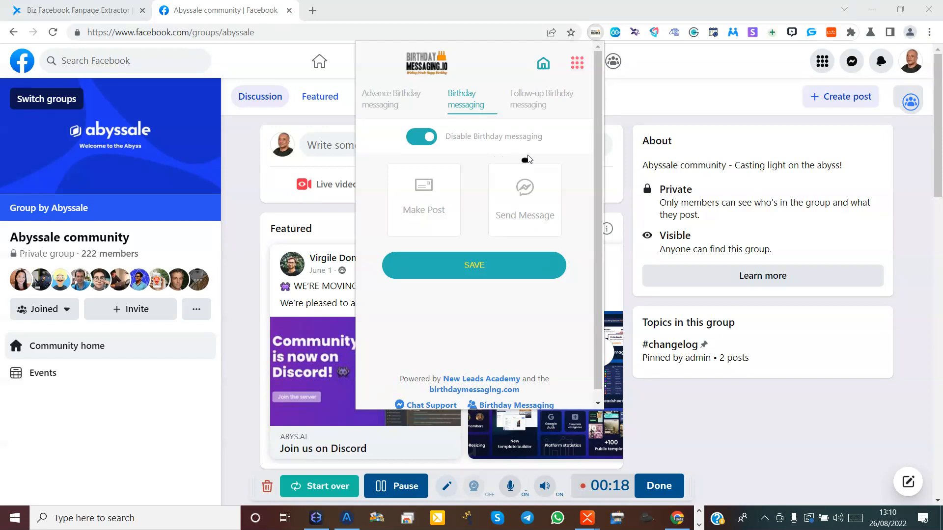
pyautogui.moveTo(531, 146)
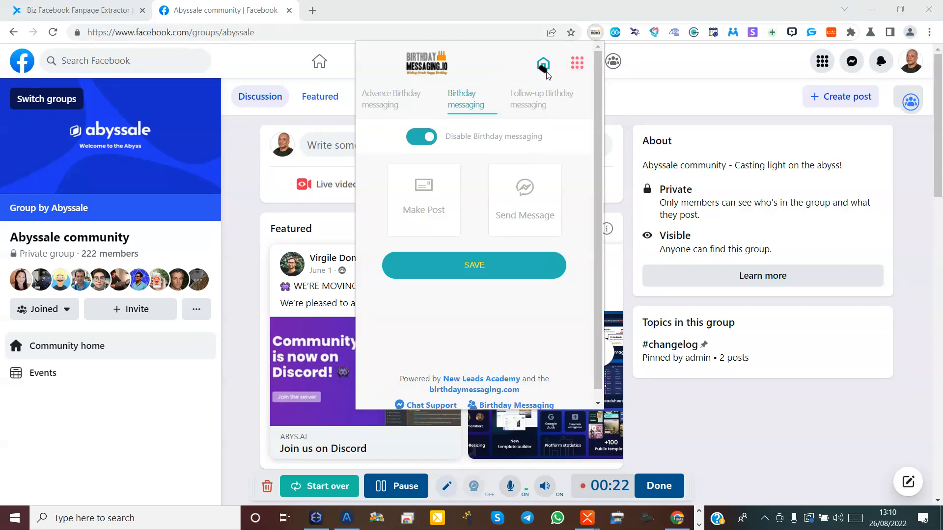
# Show the saved Posts list containing the BIRTHDAY 1 post and its quote
pyautogui.click(421, 136)
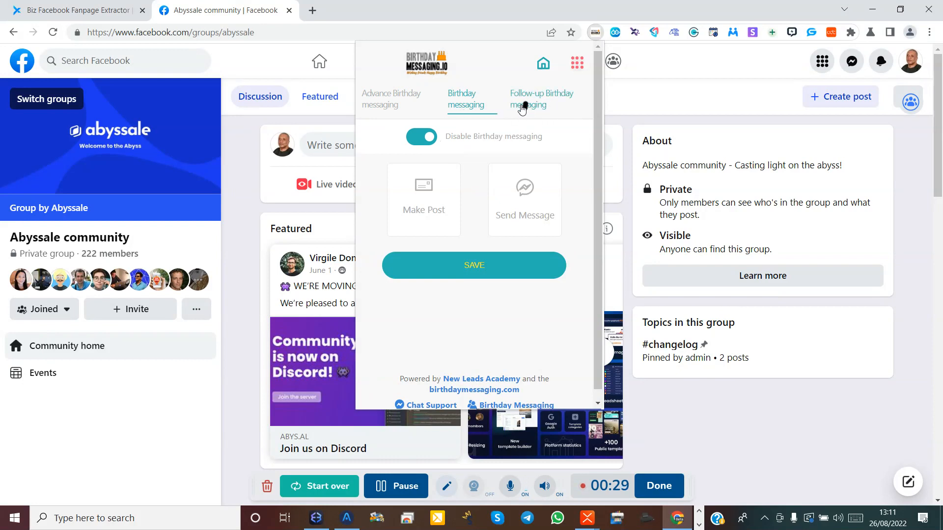
pyautogui.click(576, 63)
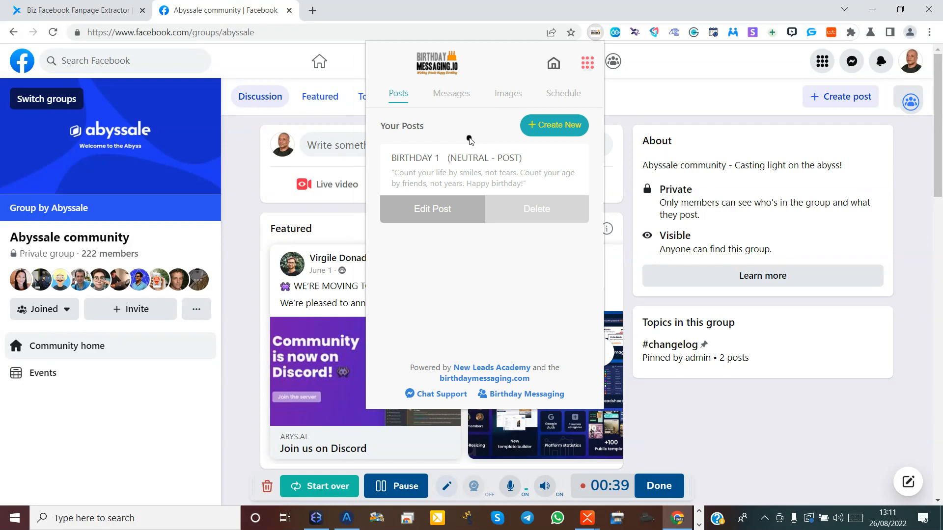
pyautogui.moveTo(414, 163)
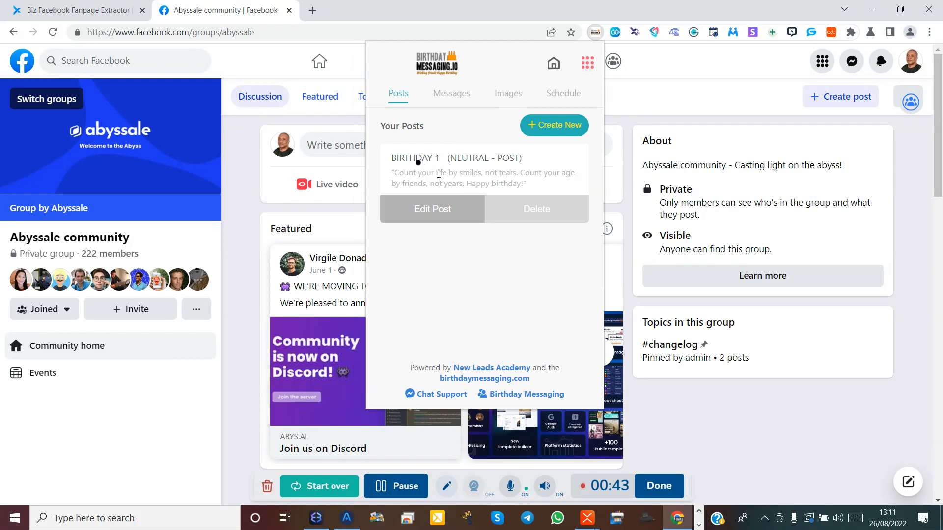
pyautogui.moveTo(419, 171)
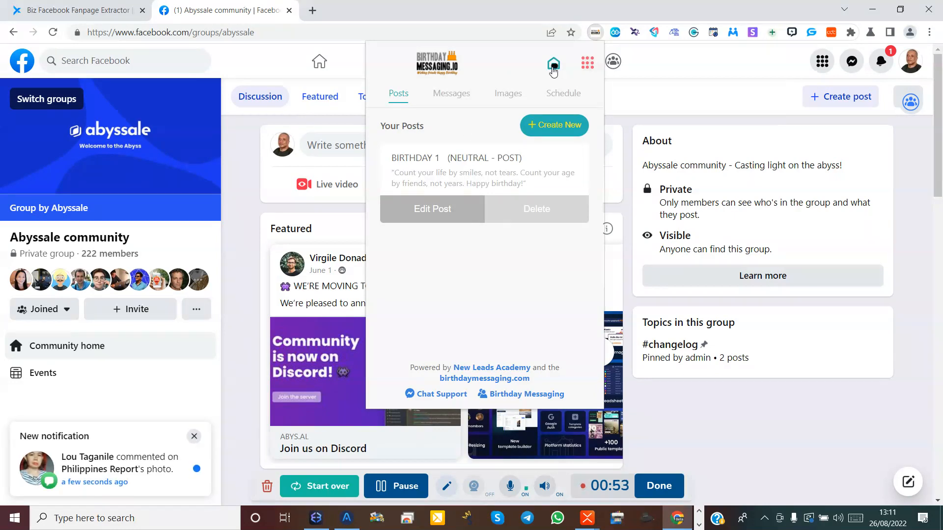
# Turn on Enable Birthday messaging and reveal the account options menu
pyautogui.click(553, 65)
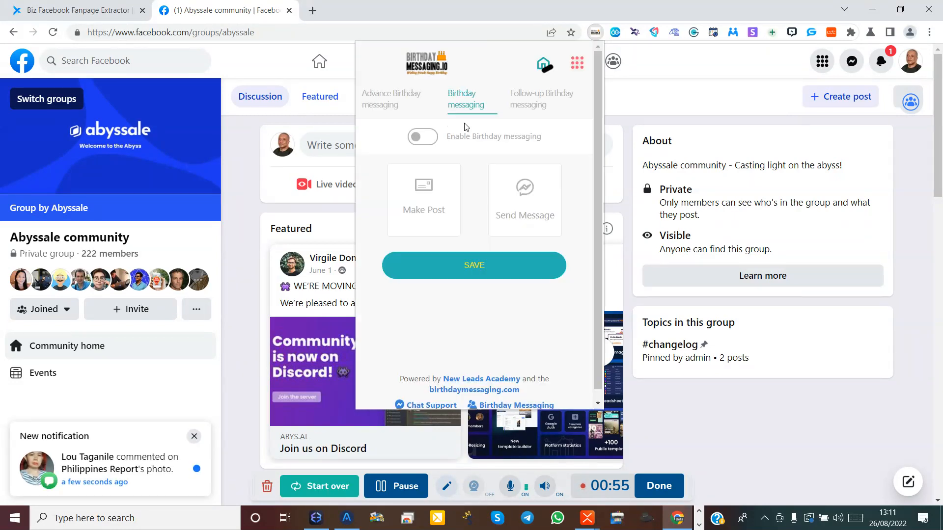
pyautogui.click(422, 137)
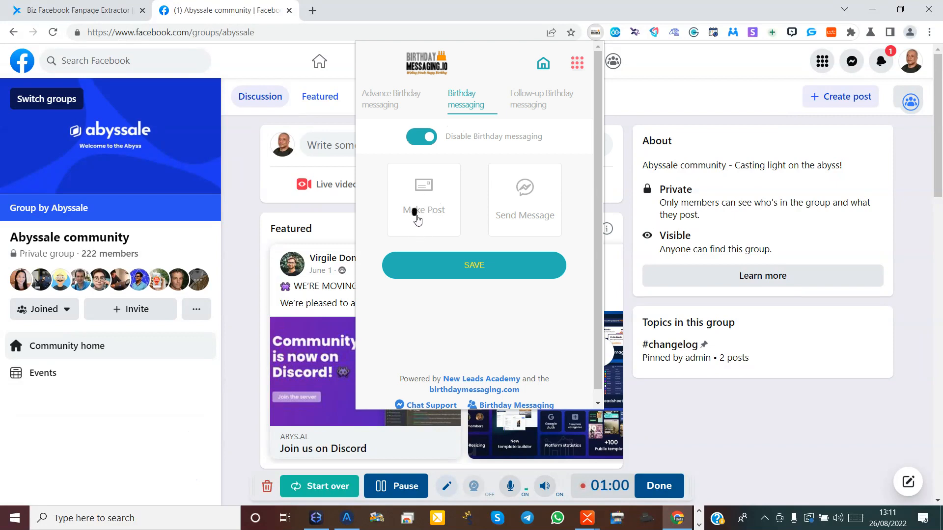
pyautogui.moveTo(426, 228)
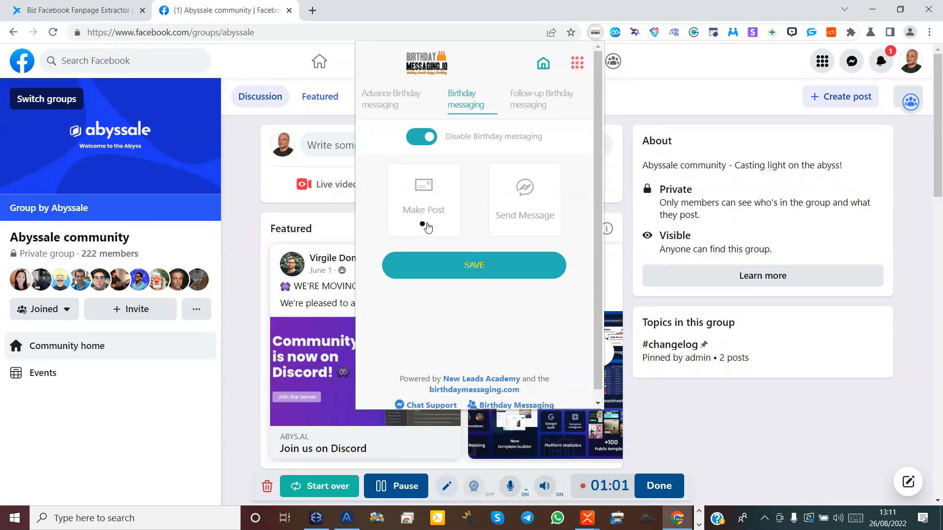
pyautogui.moveTo(530, 212)
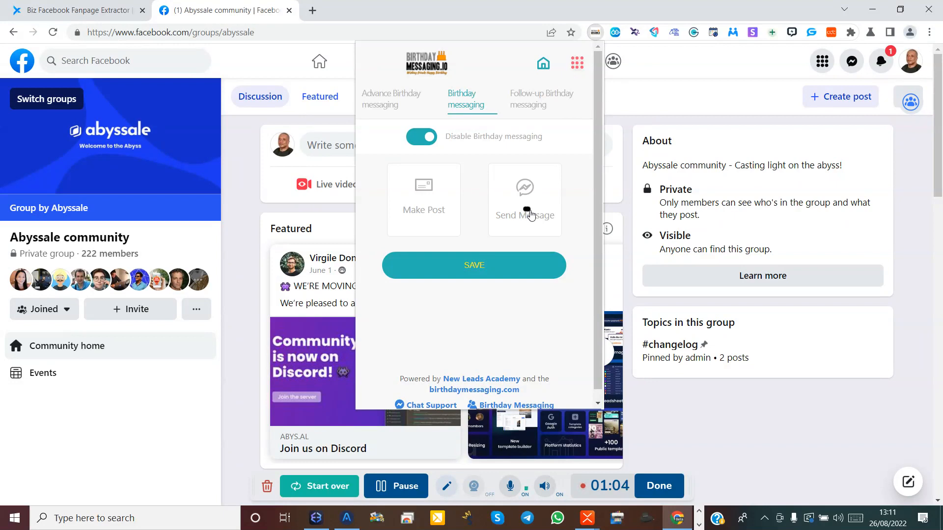
pyautogui.moveTo(515, 218)
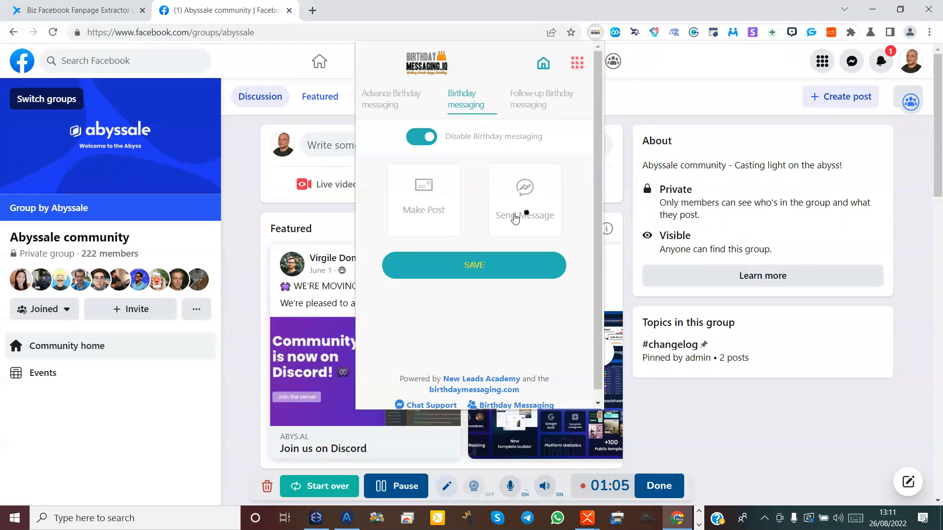
pyautogui.moveTo(421, 214)
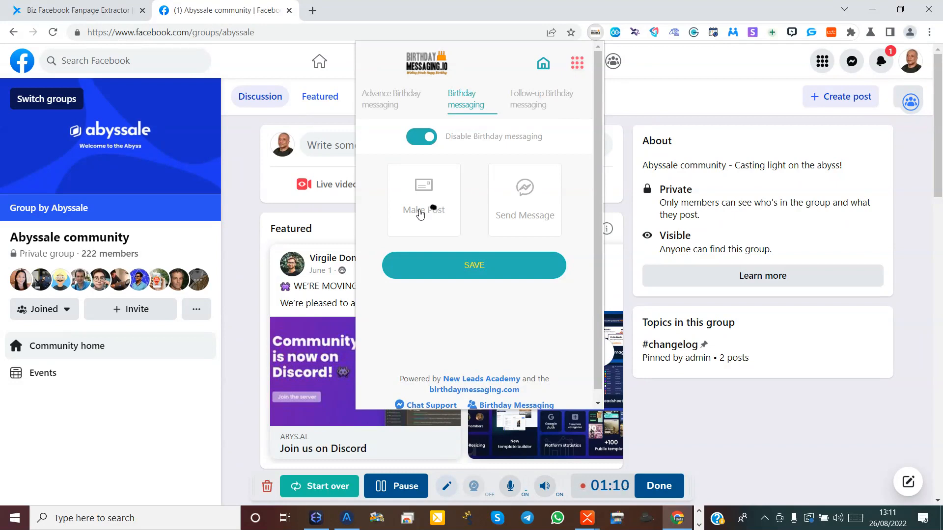
pyautogui.moveTo(540, 137)
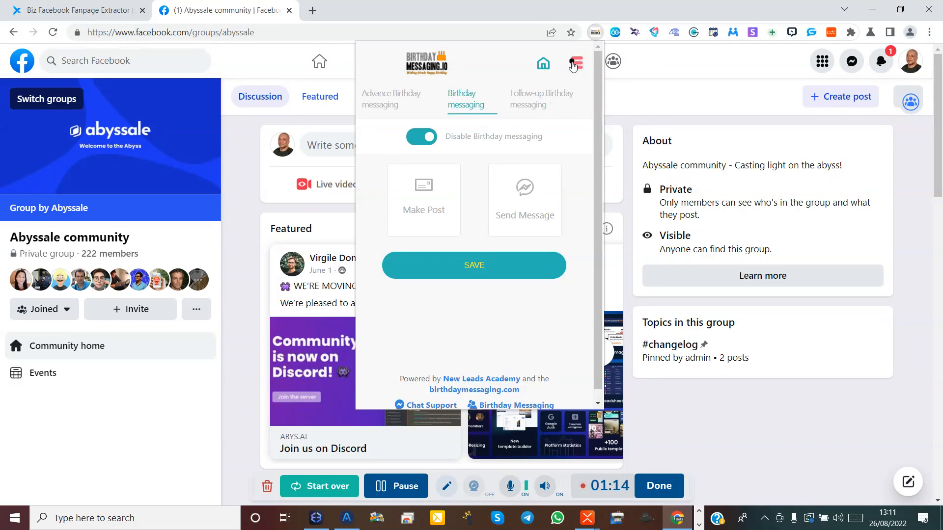
pyautogui.click(577, 63)
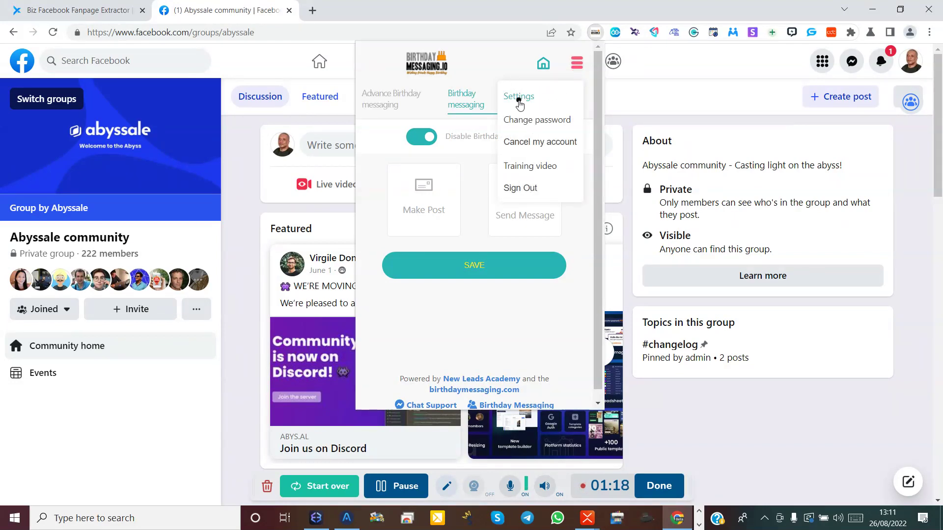
# Start a new post from the Posts list via Create New
pyautogui.click(518, 97)
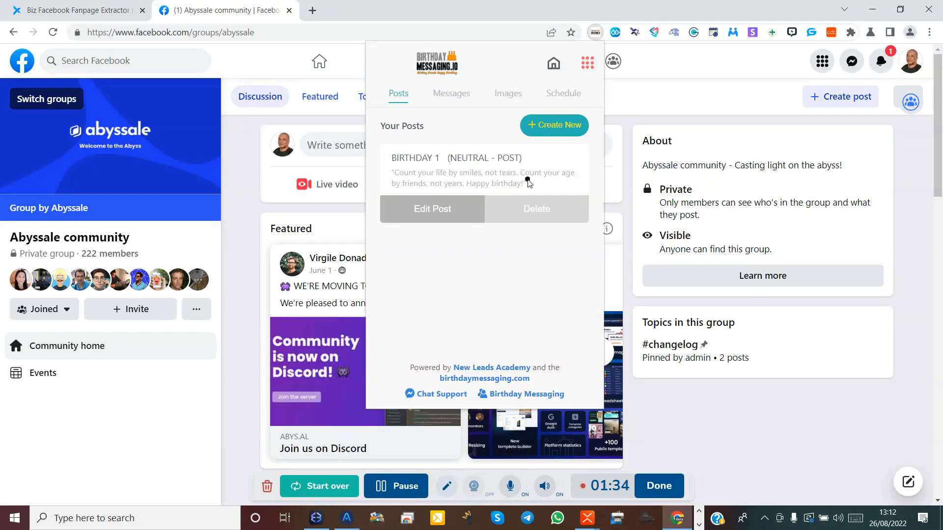
pyautogui.moveTo(563, 151)
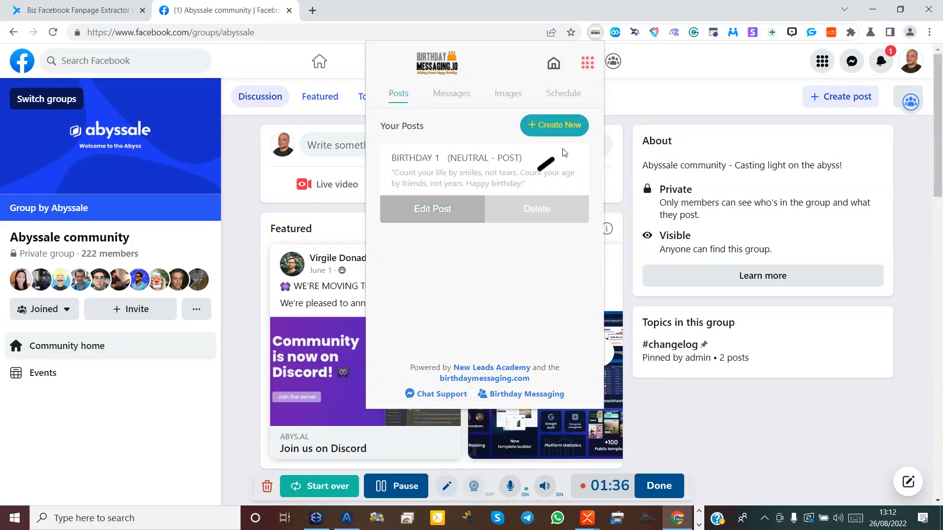
pyautogui.moveTo(559, 133)
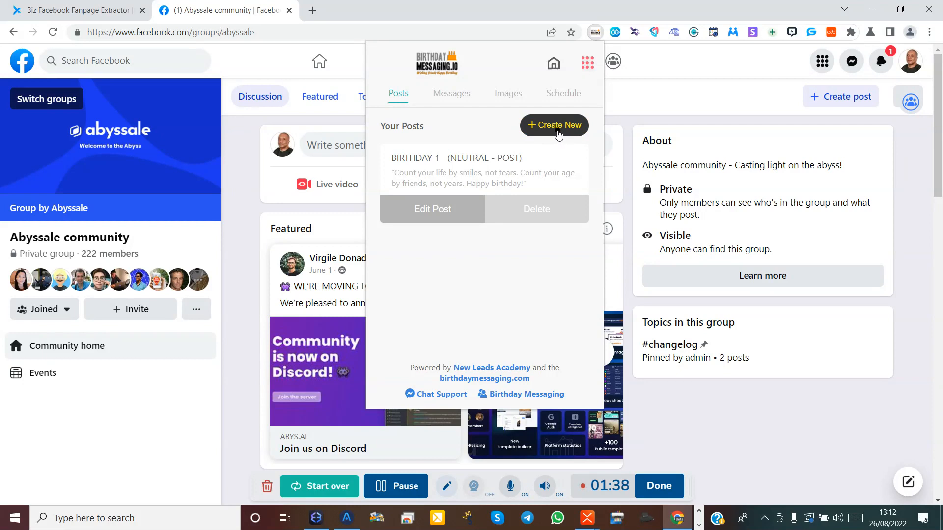
pyautogui.click(554, 126)
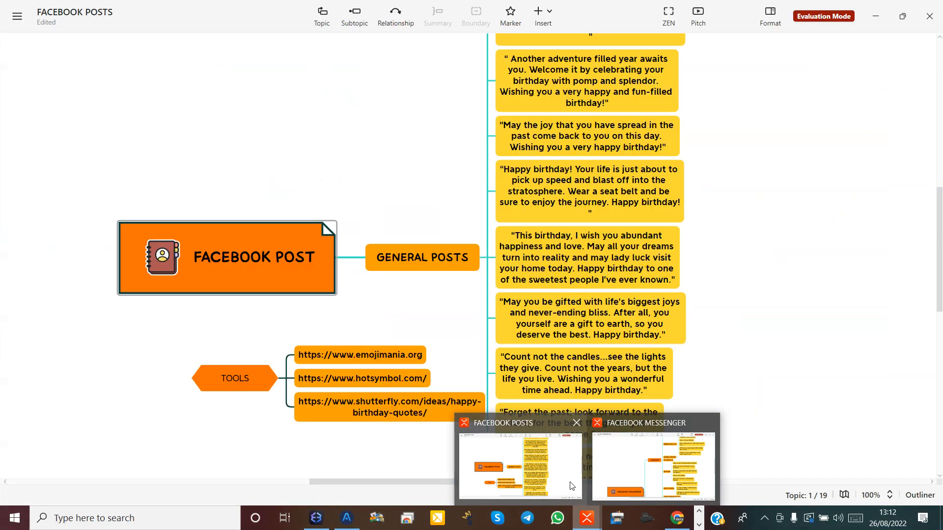
pyautogui.moveTo(569, 480)
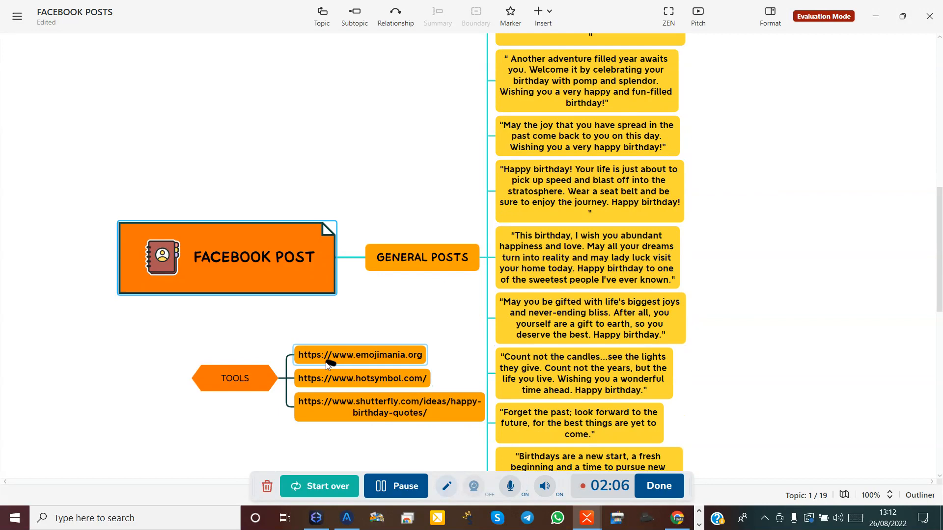
# Copy the 'A wish for you on your birthday' quote from the FACEBOOK POSTS map and switch back to Chrome
pyautogui.click(389, 407)
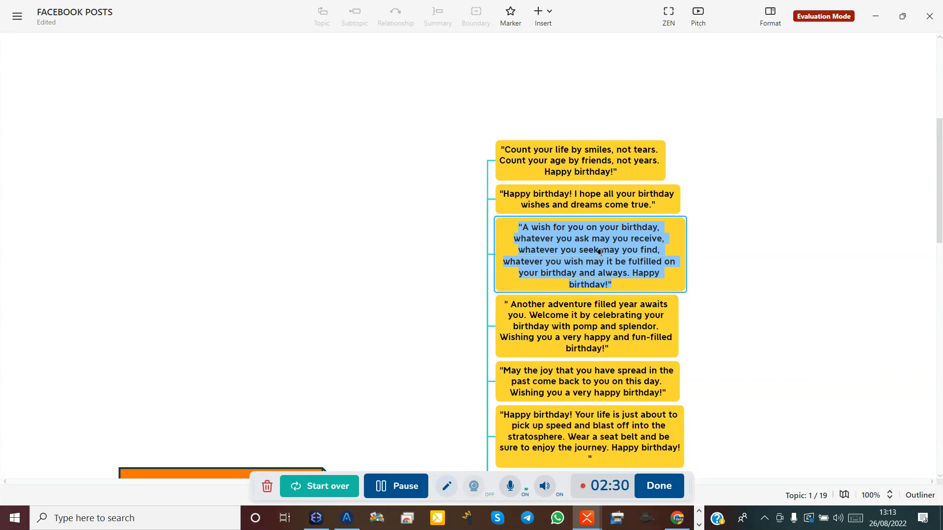
pyautogui.rightClick(601, 252)
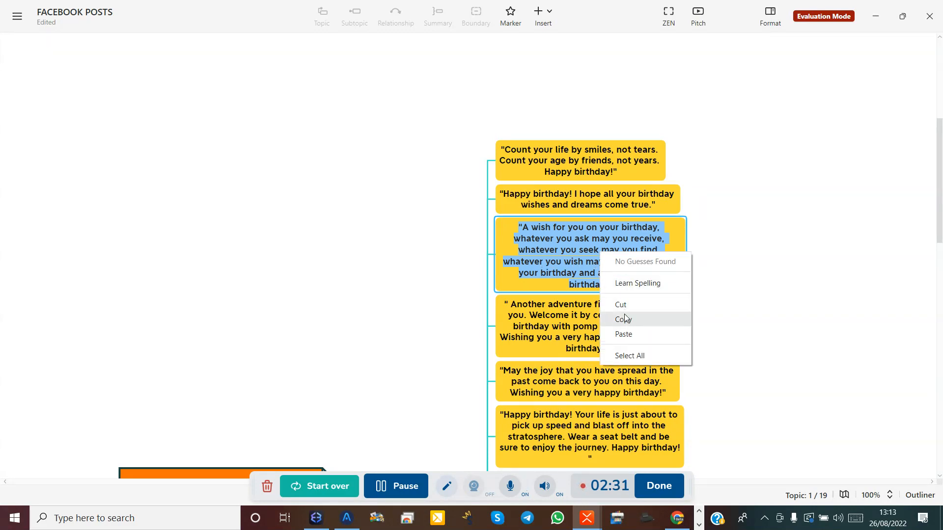
pyautogui.click(463, 417)
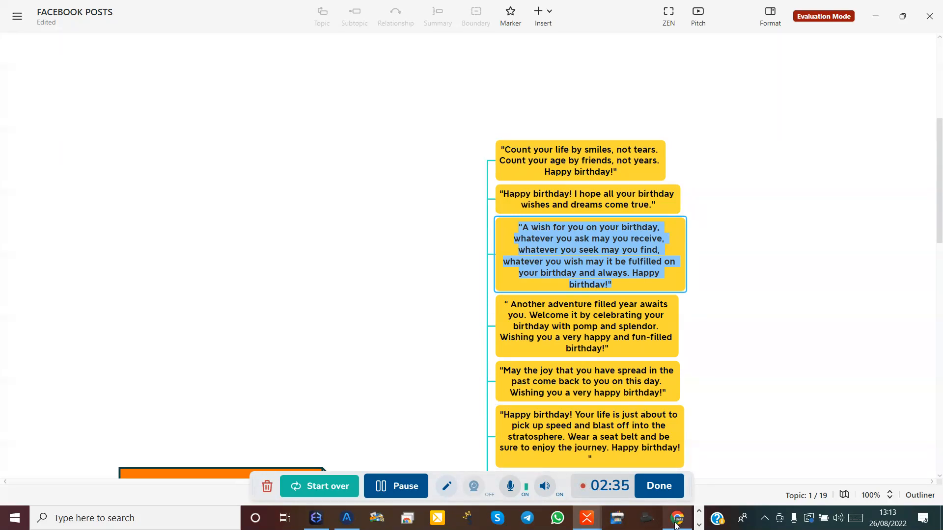
pyautogui.click(675, 518)
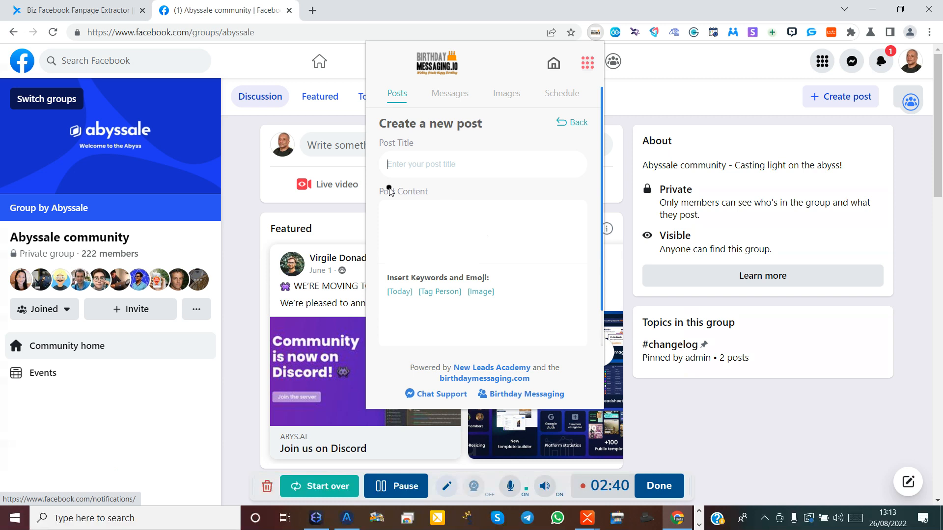
# Title the post BIRTHDAY, paste the copied wish quote as content, and save it
pyautogui.write('B')
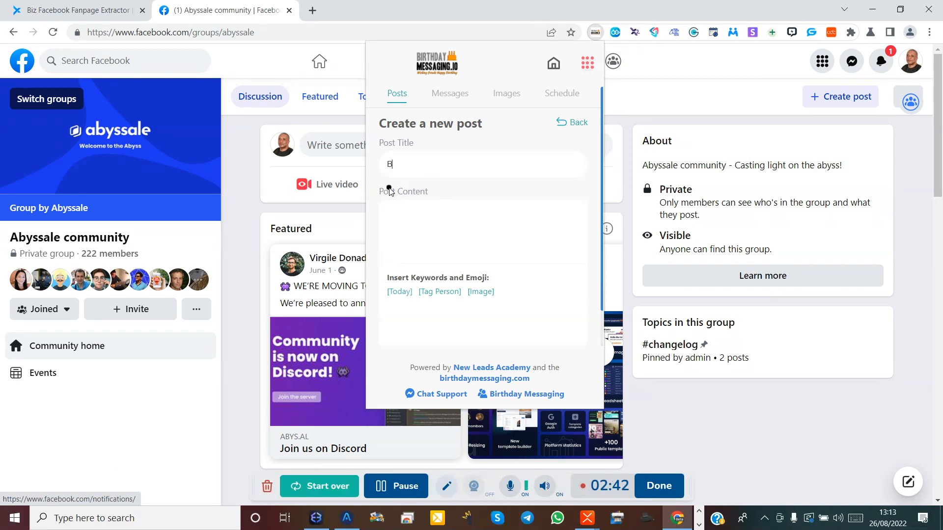
pyautogui.write('IRTH')
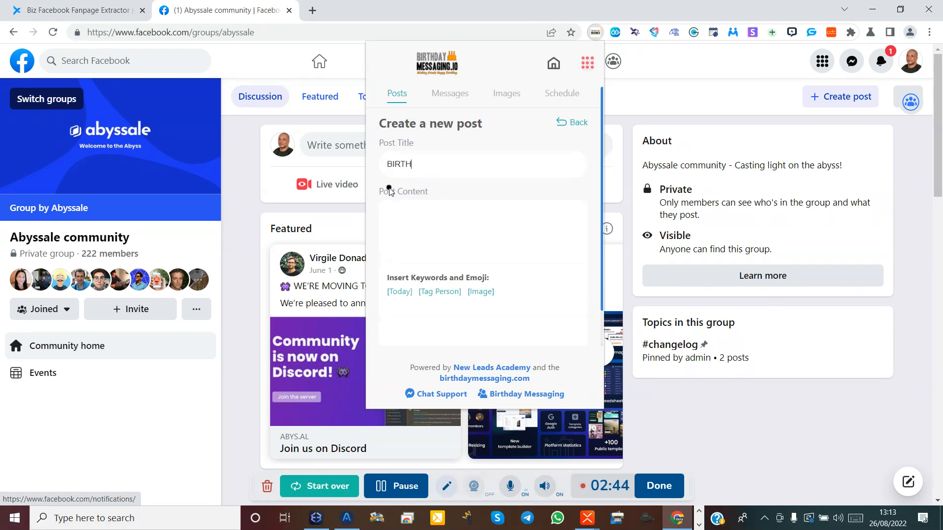
pyautogui.write('DAY 2')
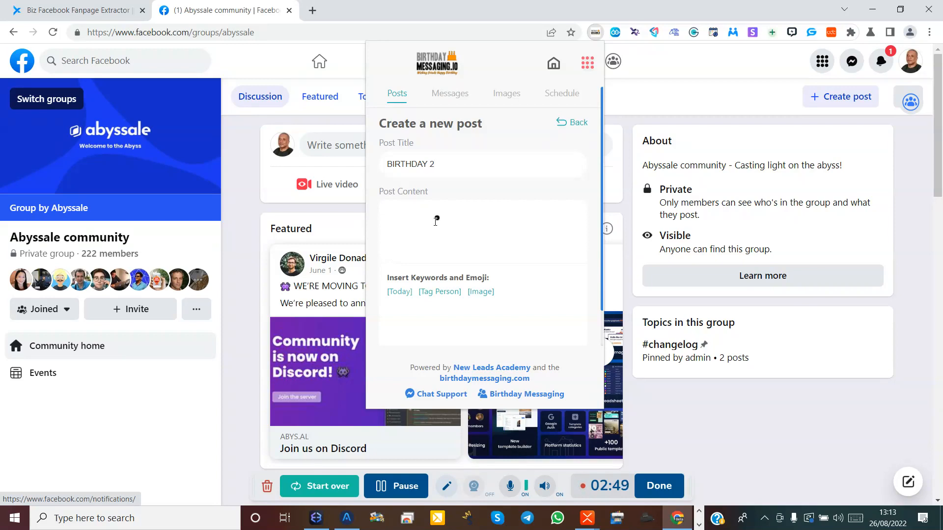
pyautogui.rightClick(436, 220)
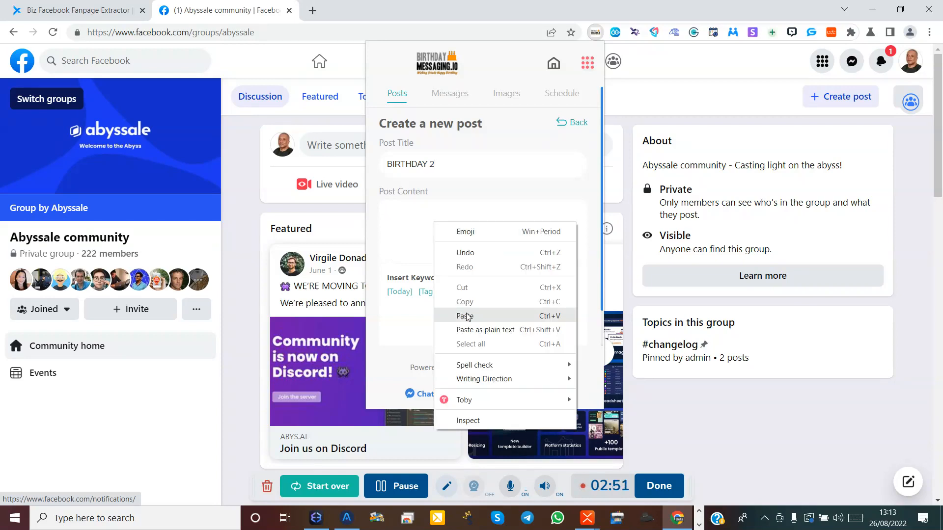
pyautogui.click(464, 317)
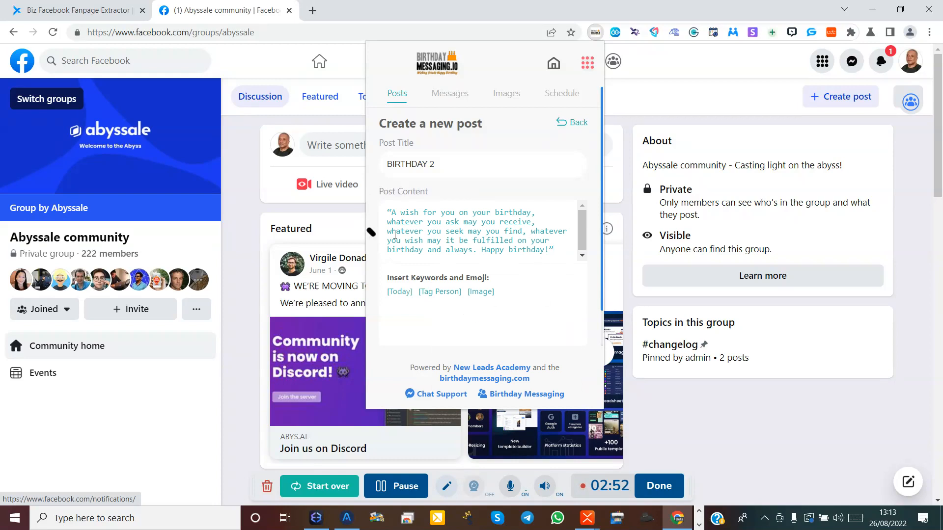
pyautogui.moveTo(480, 296)
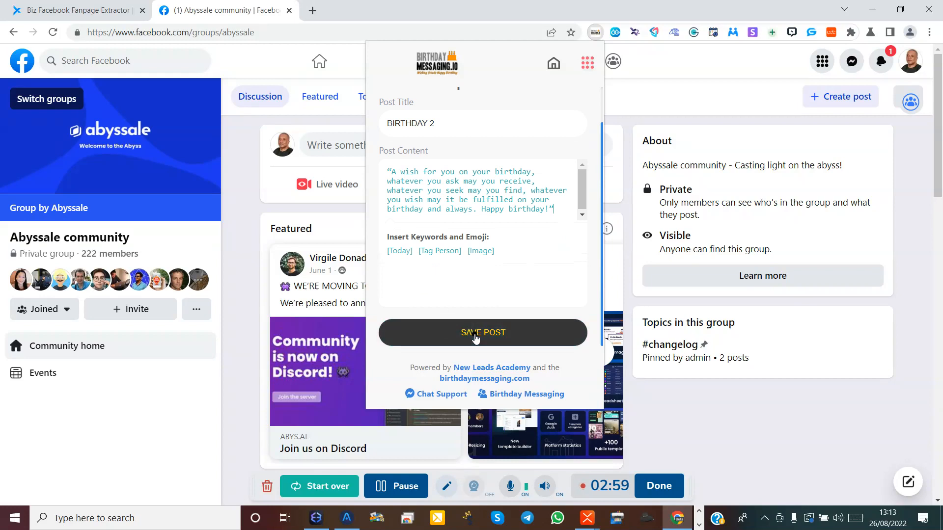
pyautogui.click(482, 332)
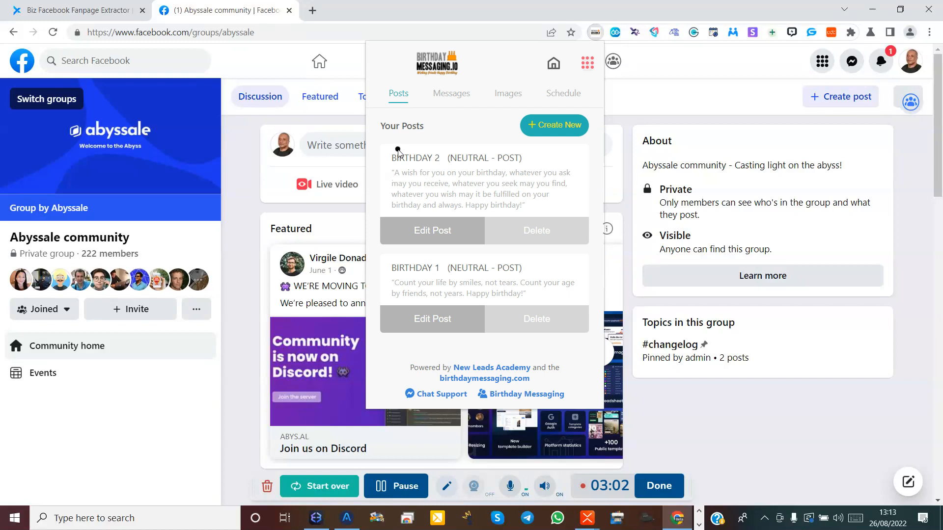
pyautogui.moveTo(425, 301)
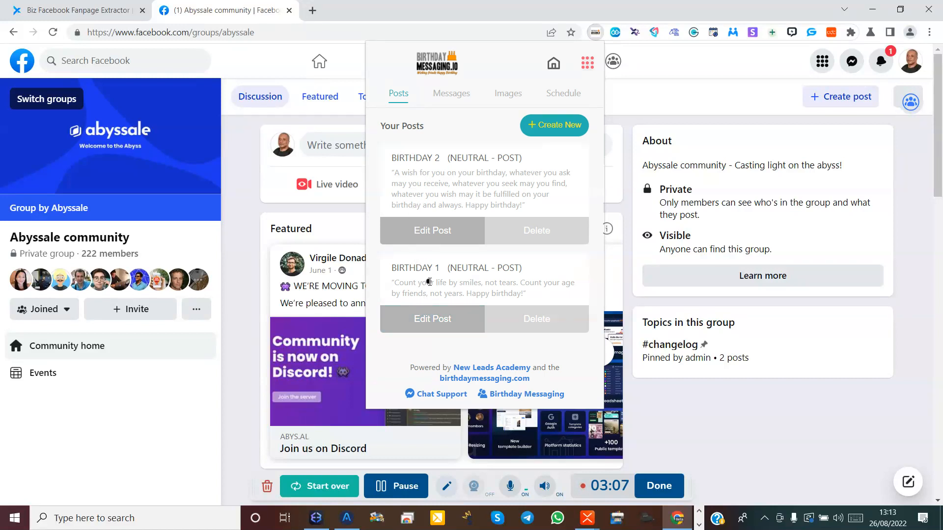
pyautogui.moveTo(435, 282)
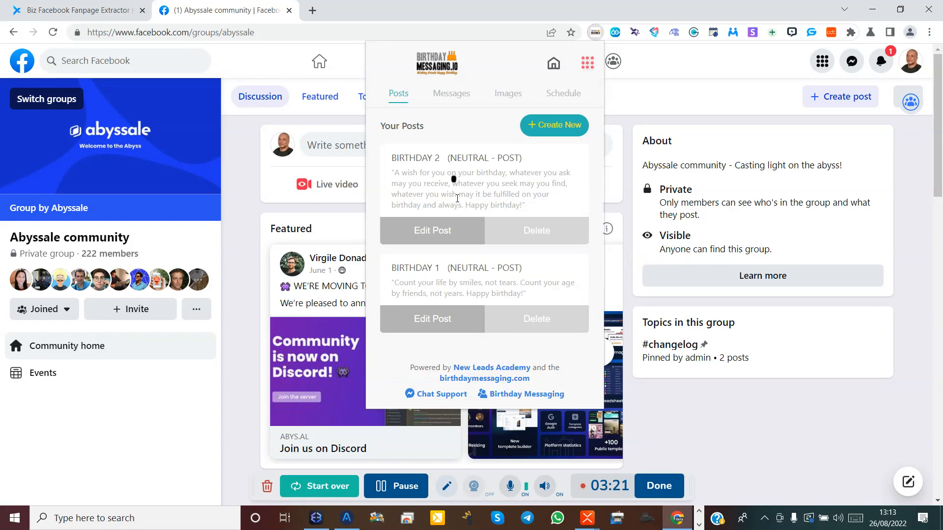
pyautogui.moveTo(440, 277)
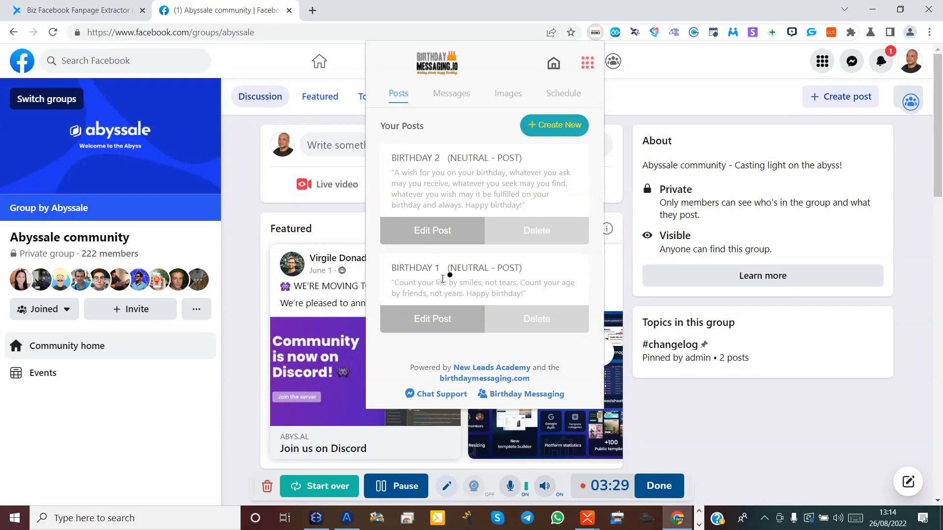
pyautogui.moveTo(424, 287)
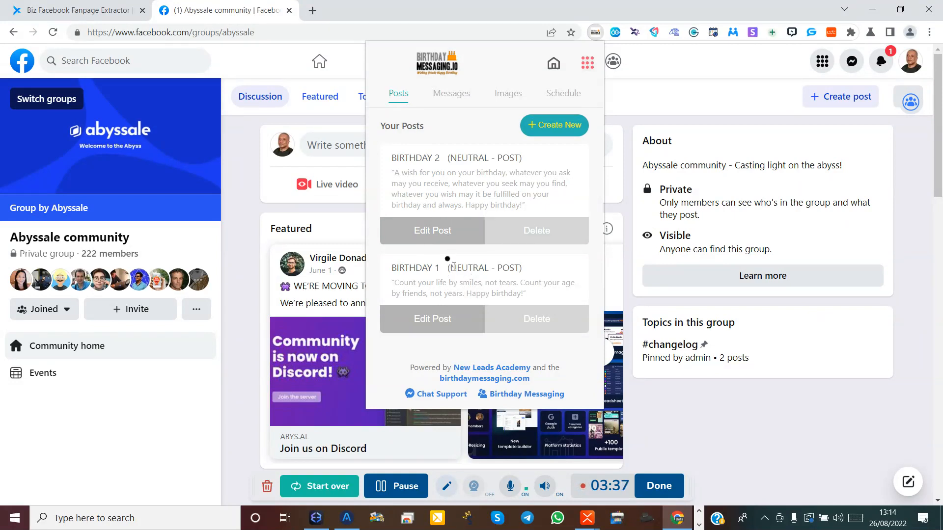
pyautogui.moveTo(663, 471)
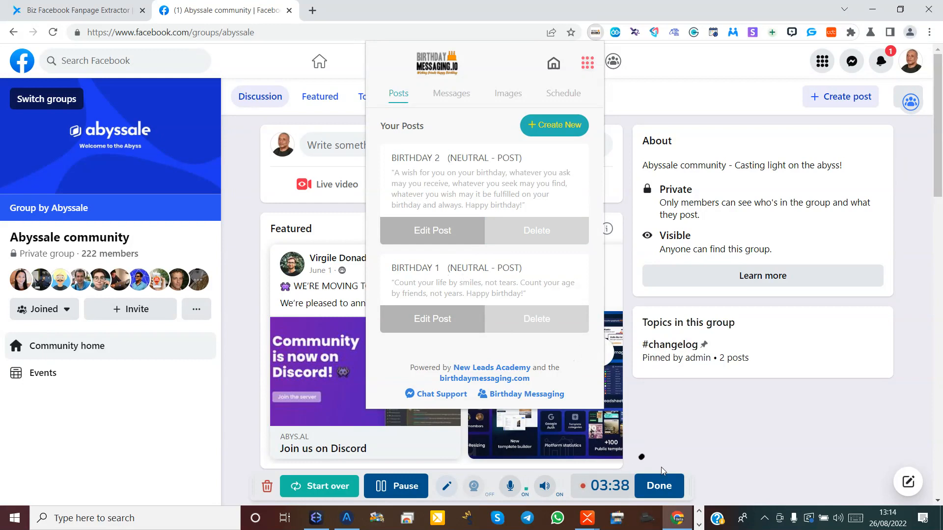